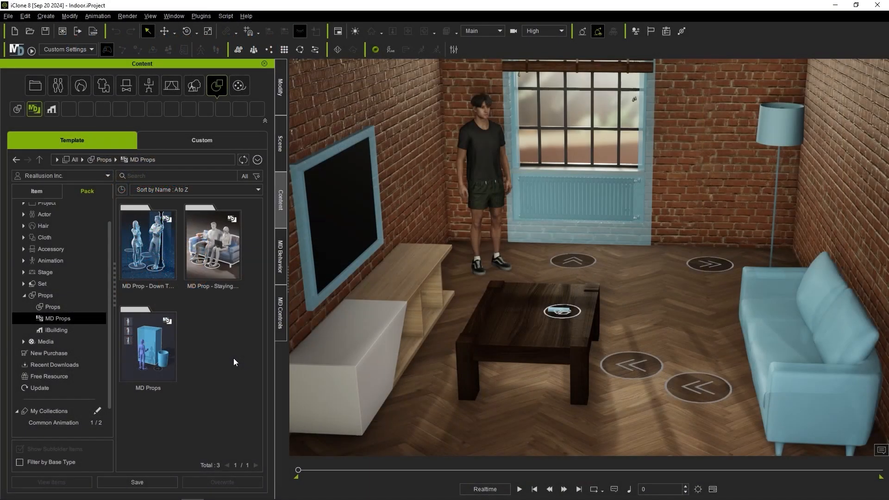
mouse_move(224, 269)
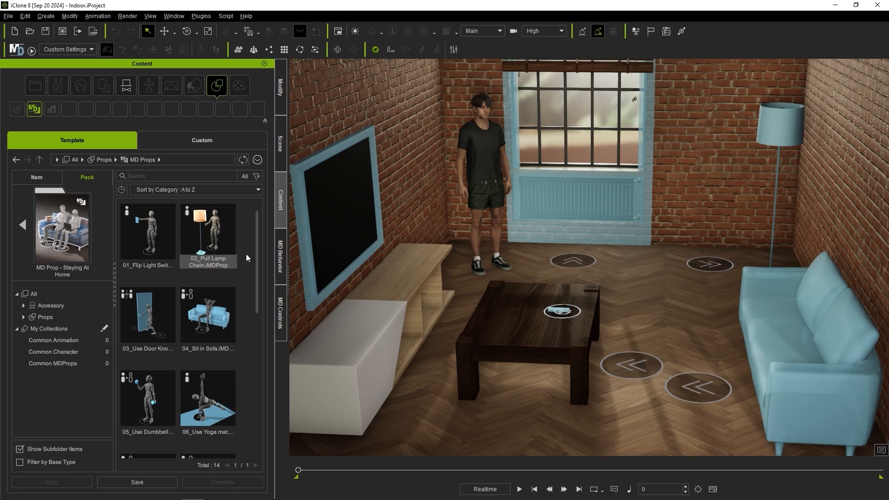
Step: Scroll through the Staying At Home pack's 14 interactive props
scroll(down, 3)
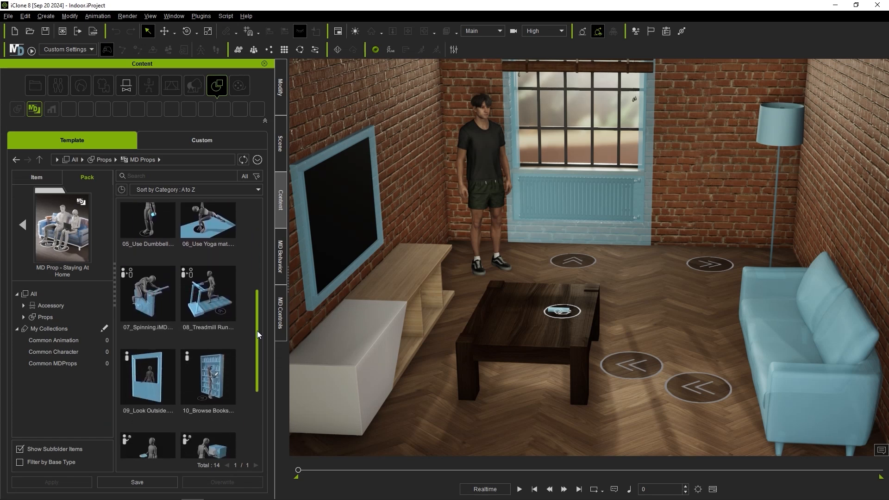
scroll(down, 3)
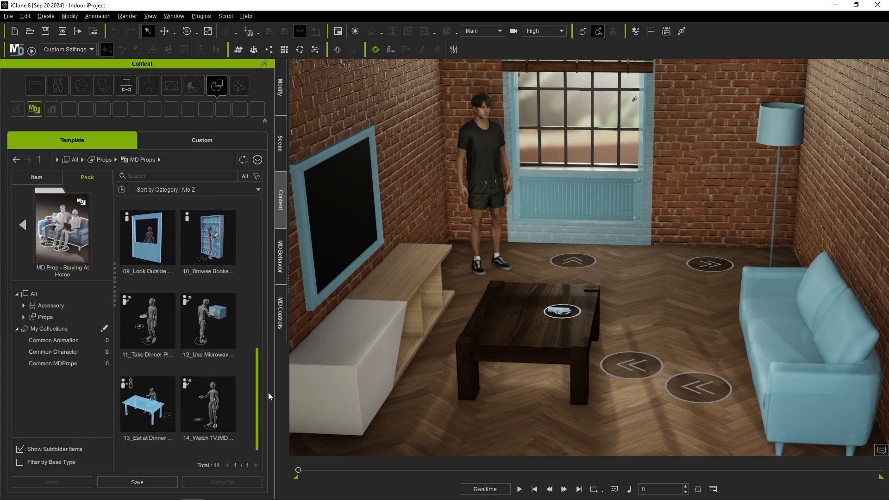
scroll(up, 3)
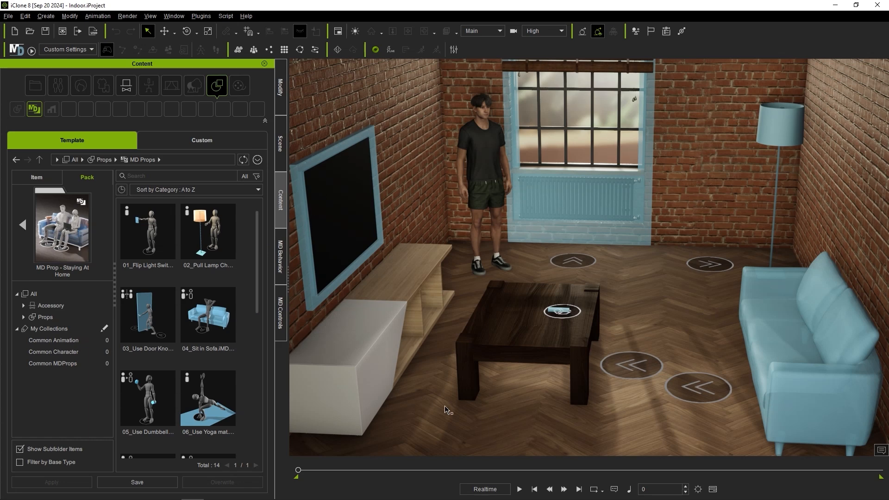
Step: Show the scene outline and expand the MD Props group listing its four props
click(278, 144)
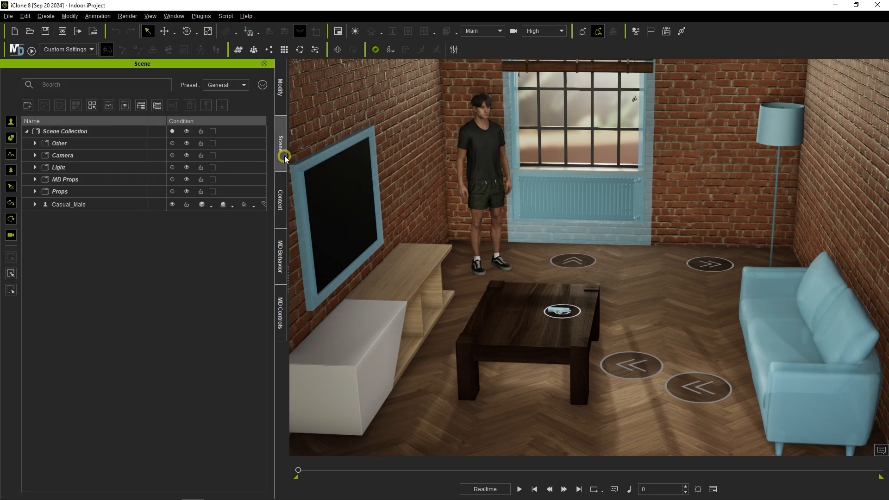
click(64, 179)
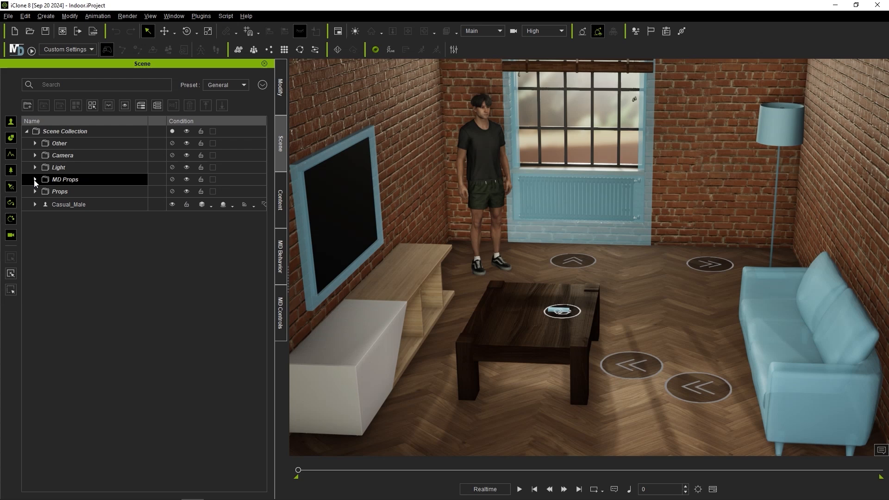
click(34, 178)
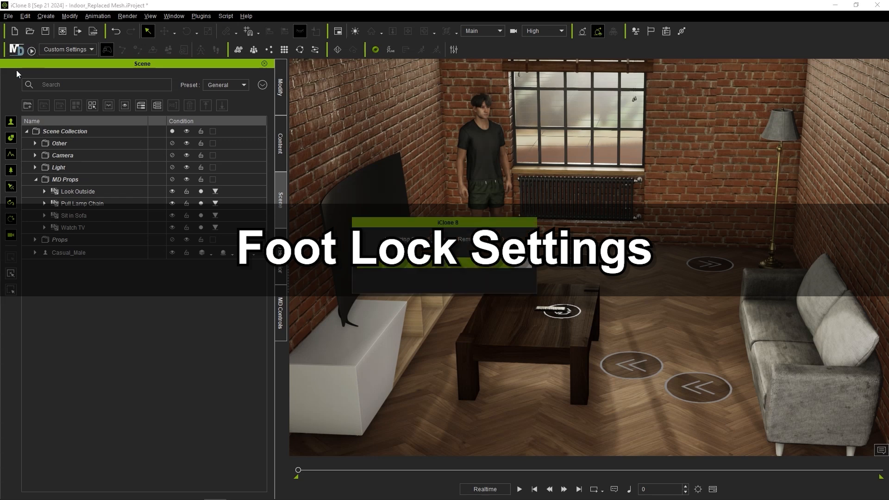
Step: Acknowledge the message to load the Indoor_Replaced Mesh room project
click(518, 489)
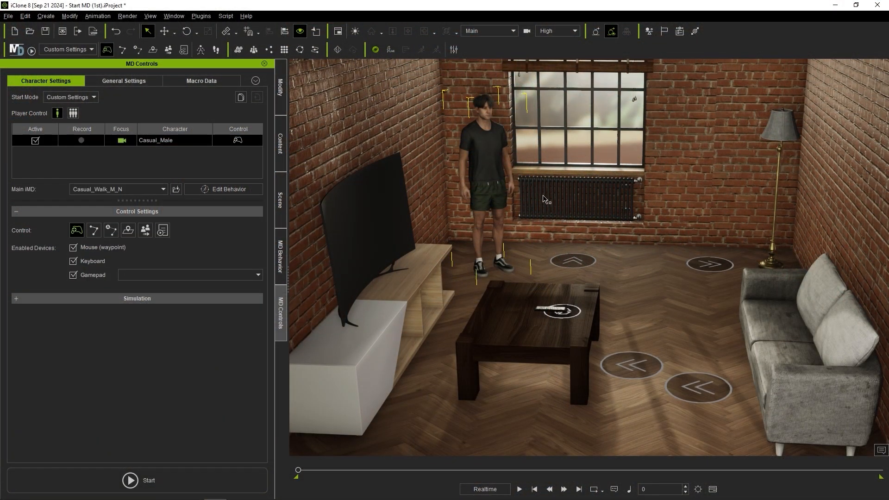
mouse_move(171, 86)
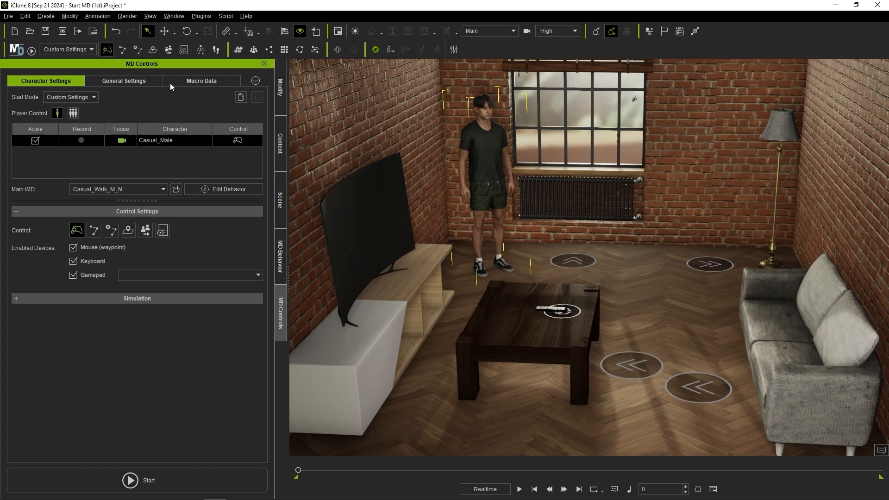
mouse_move(216, 50)
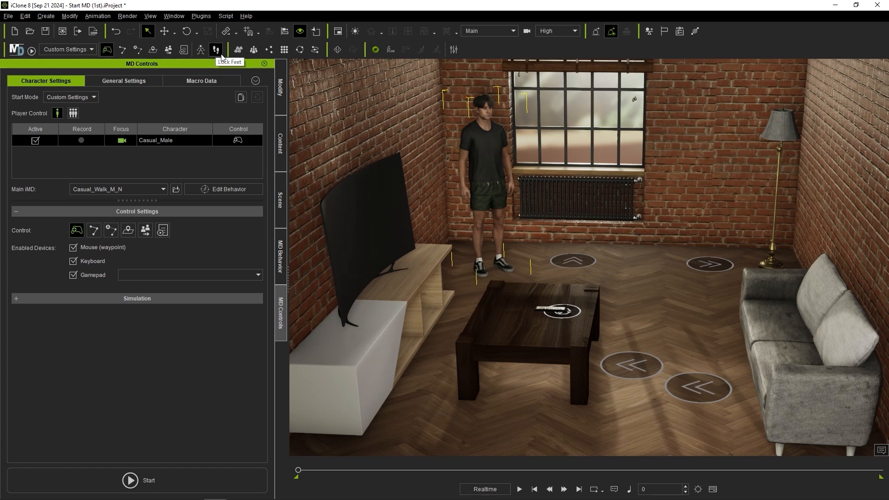
mouse_move(173, 69)
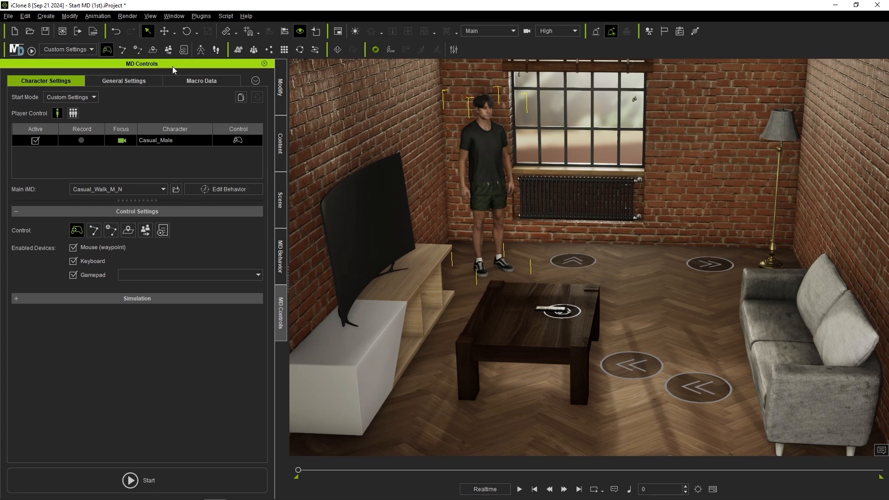
Step: Expand the Simulation options, turn off Lock Feet and start the MD walk
click(16, 298)
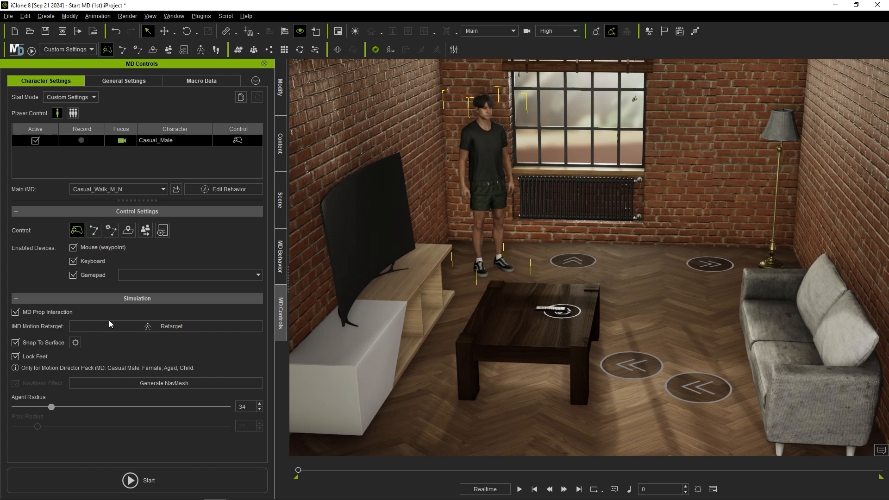
mouse_move(30, 364)
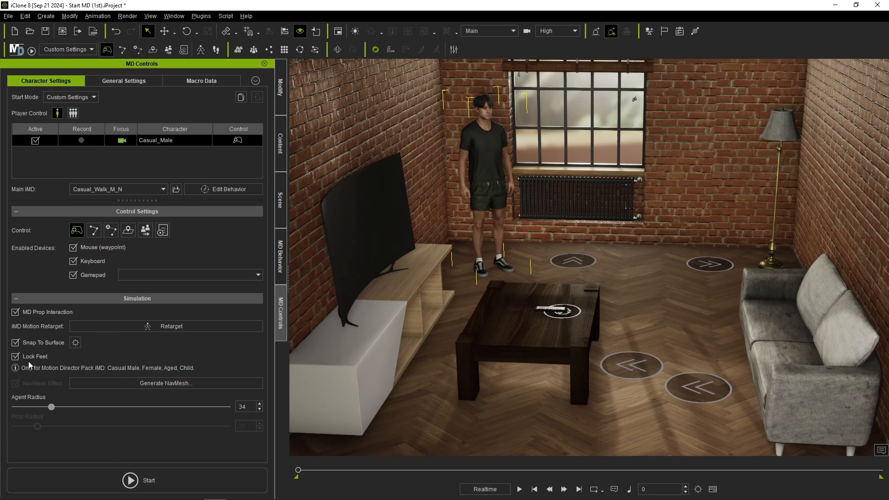
click(16, 357)
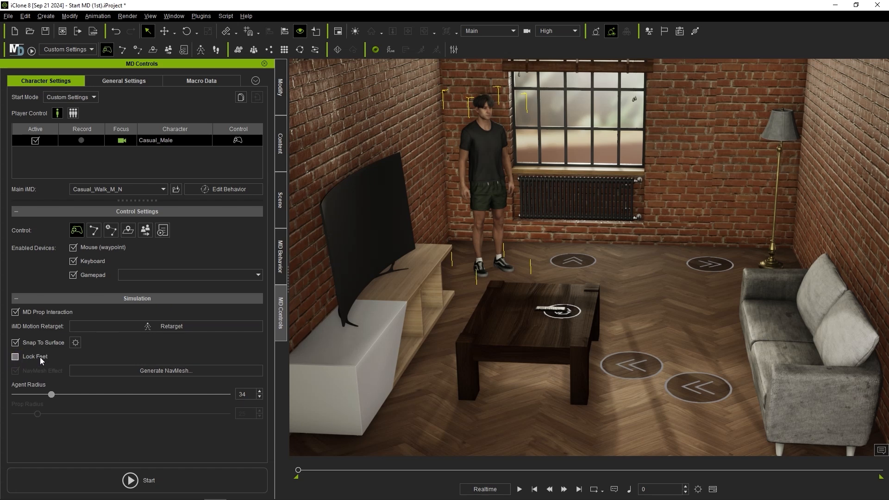
click(137, 481)
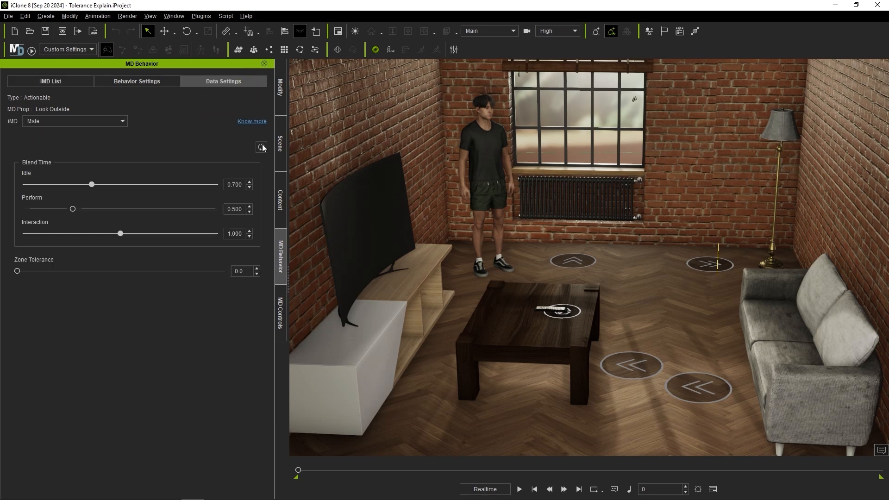
mouse_move(213, 318)
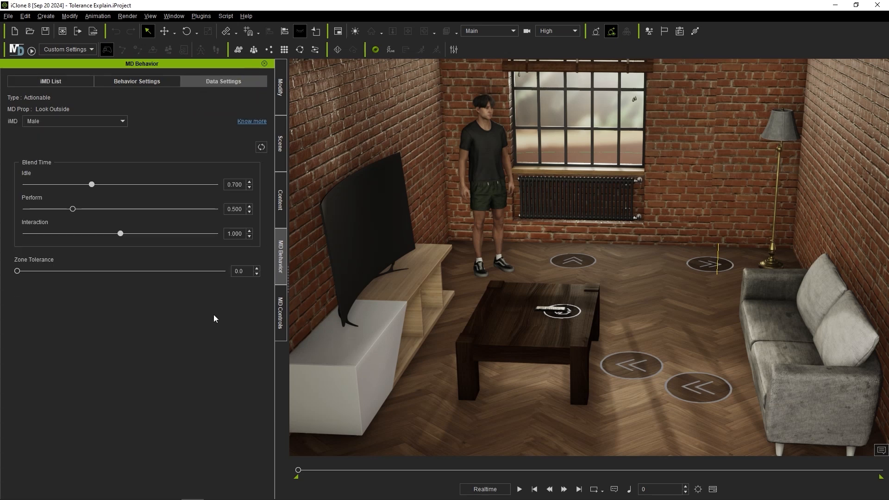
Step: Show Look Outside's Data Settings with blend times and Zone Tolerance 0.0
click(74, 120)
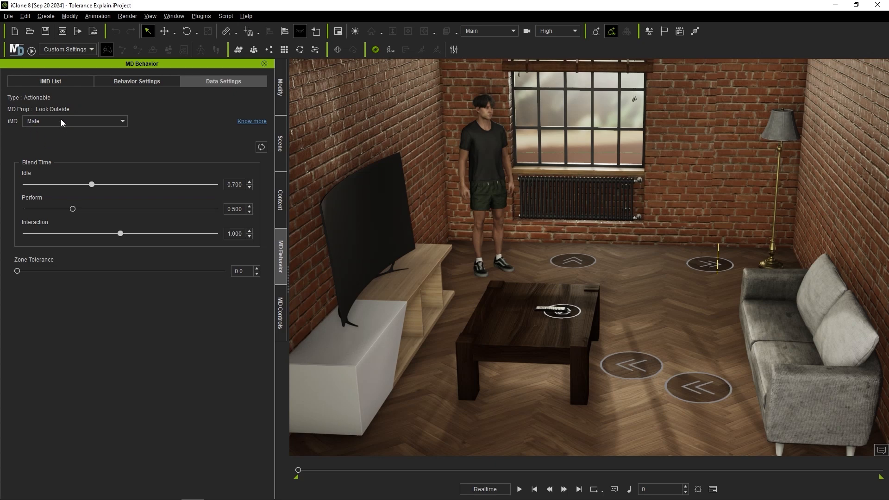
mouse_move(40, 277)
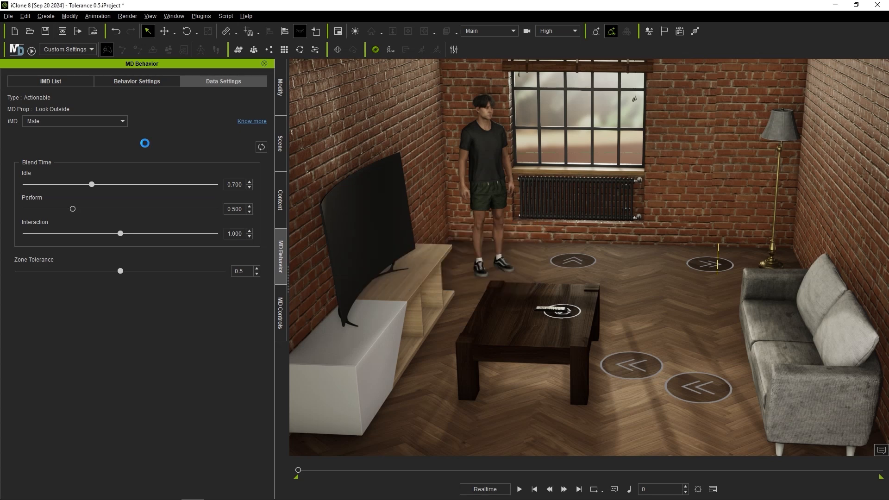
Step: Confirm the message after setting Look Outside's Zone Tolerance to 0.5
click(518, 489)
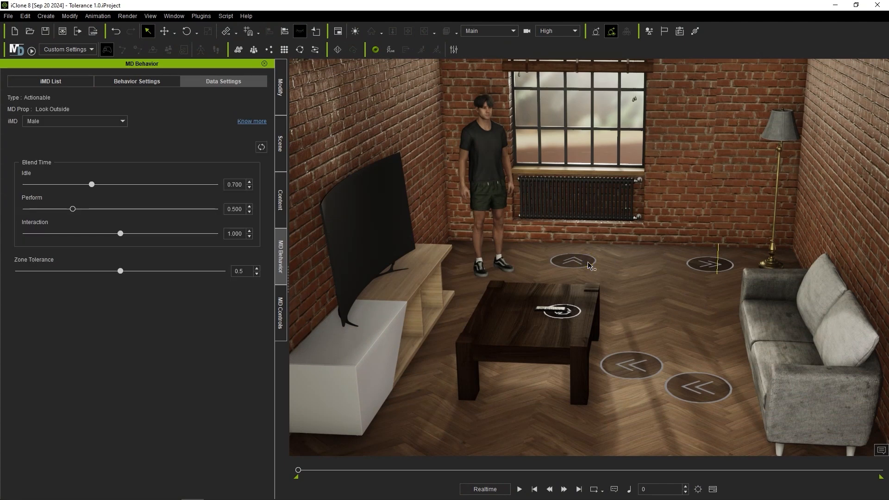
mouse_move(26, 269)
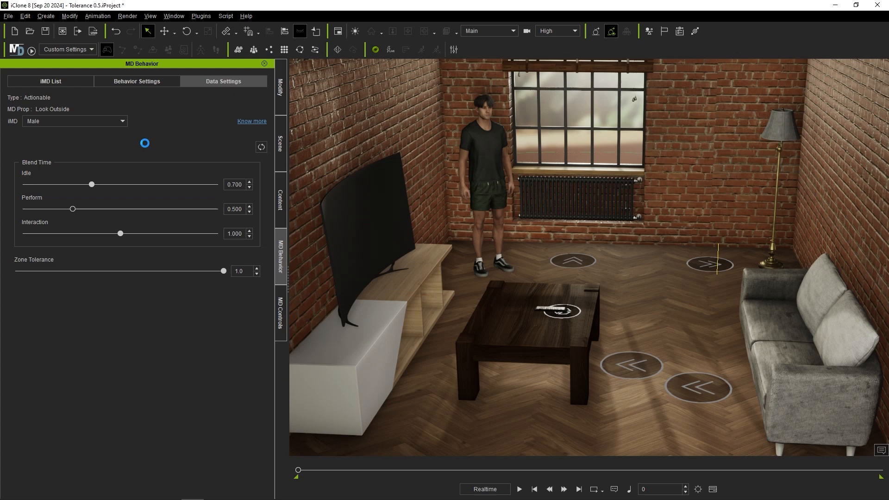
Step: Run the Look Outside interaction with Zone Tolerance at 1.0
click(518, 489)
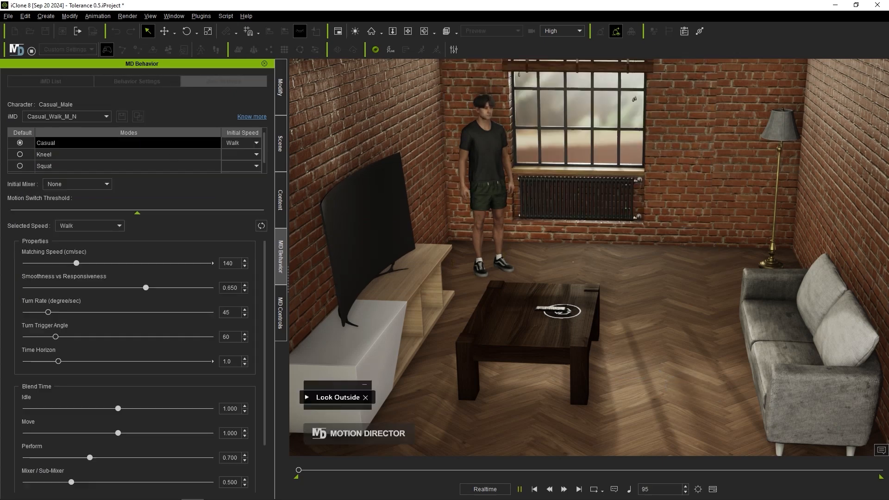
click(520, 489)
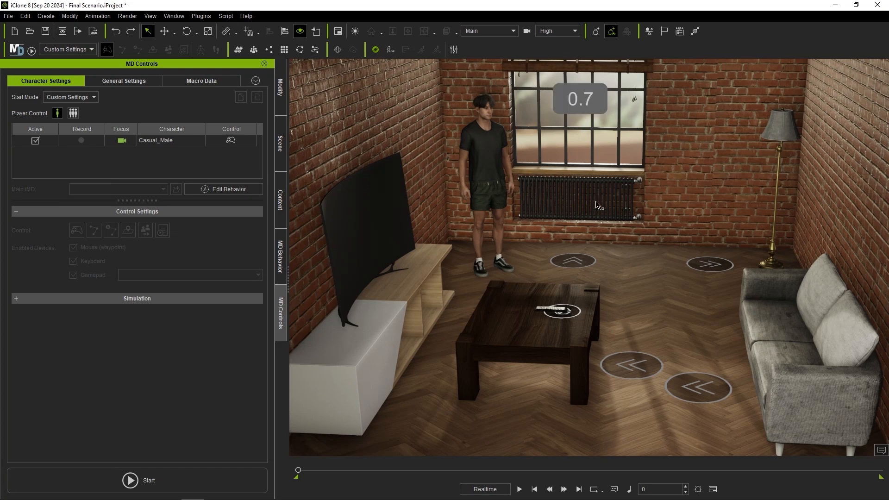
mouse_move(759, 201)
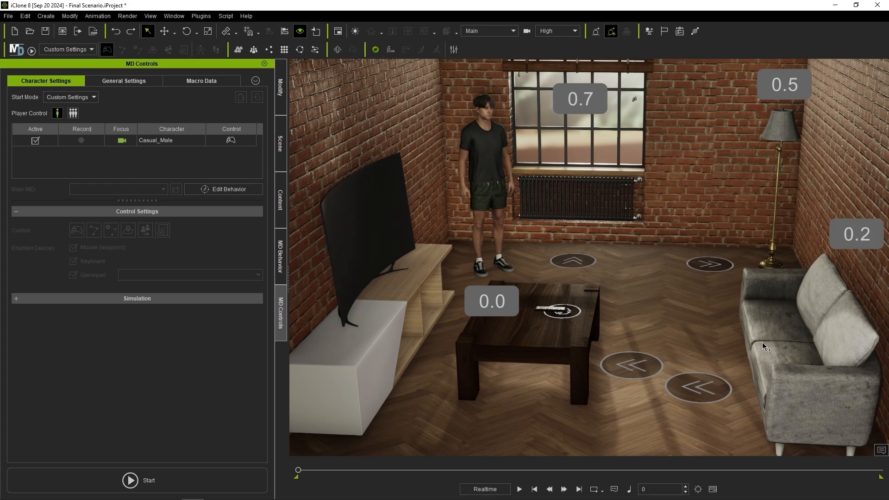
Step: Start processing Casual_Male for the Final Scenario Motion Director run
click(139, 481)
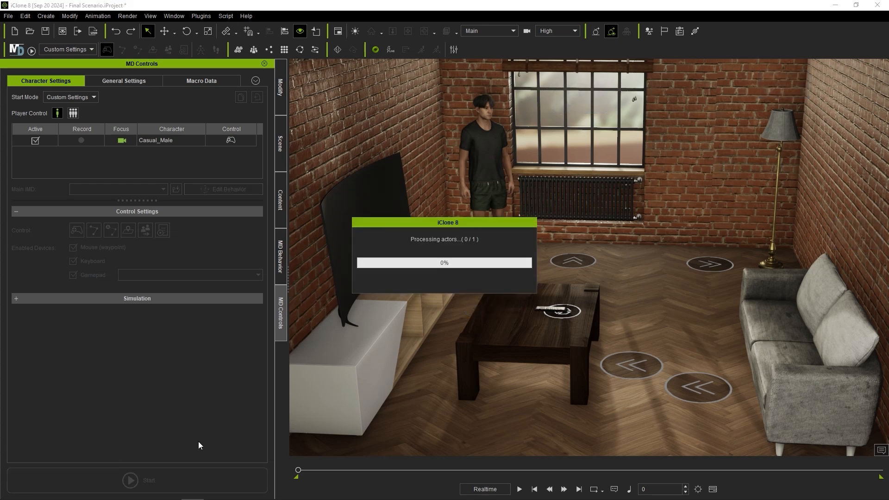
click(136, 480)
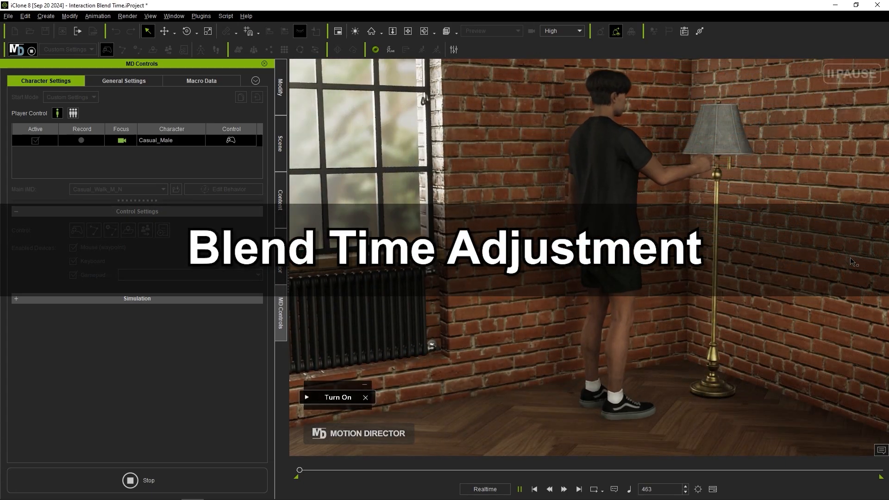
Step: Stop the lamp interaction simulation and show Casual_Male's MD Behavior settings
click(139, 481)
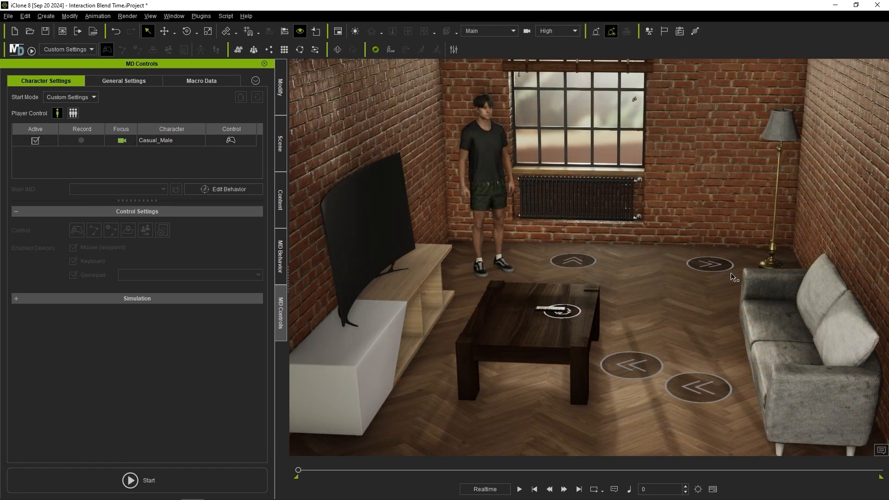
mouse_move(280, 261)
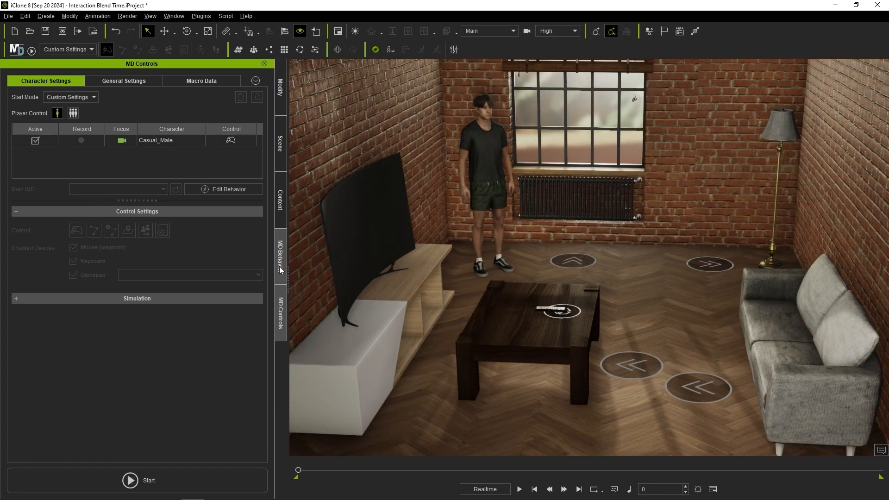
click(282, 256)
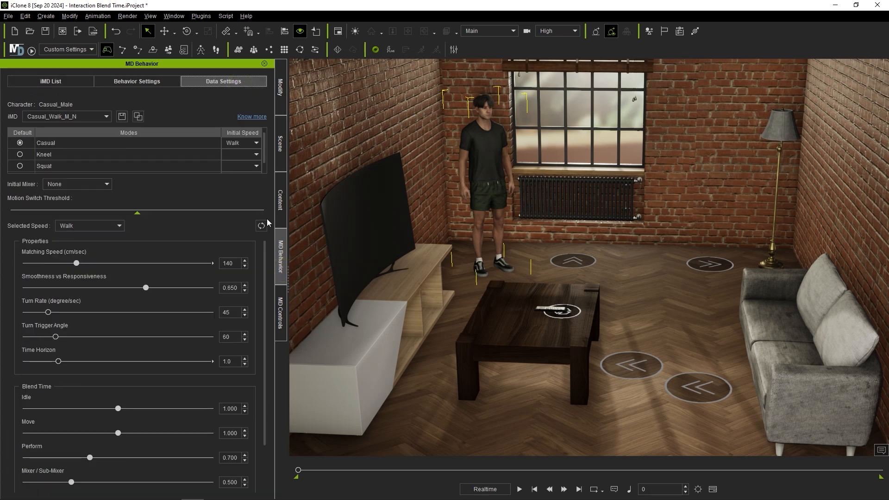
Step: Set the walk behavior's Interaction blend time from 1.000 to 5 and confirm
scroll(down, 3)
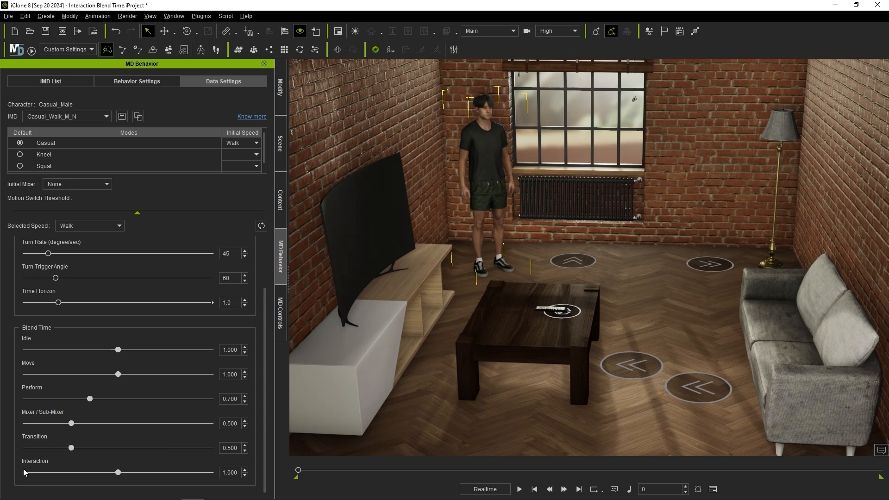
mouse_move(230, 466)
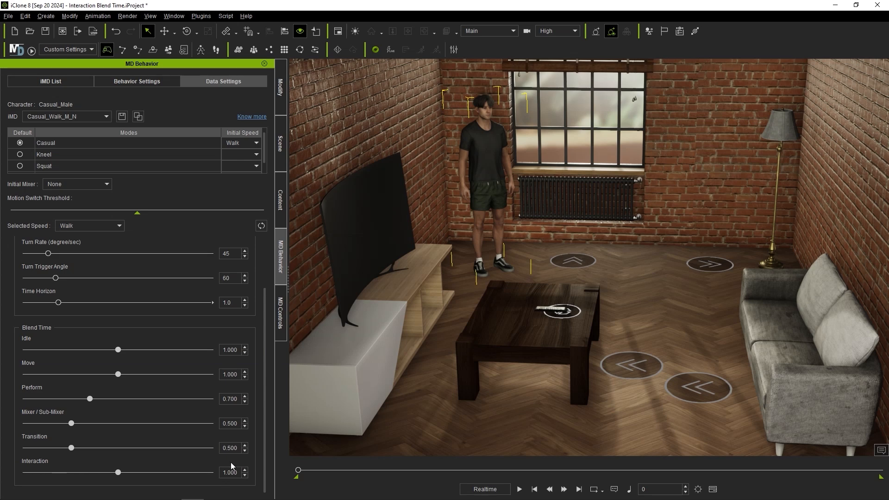
triple_click(230, 472)
text(.5)
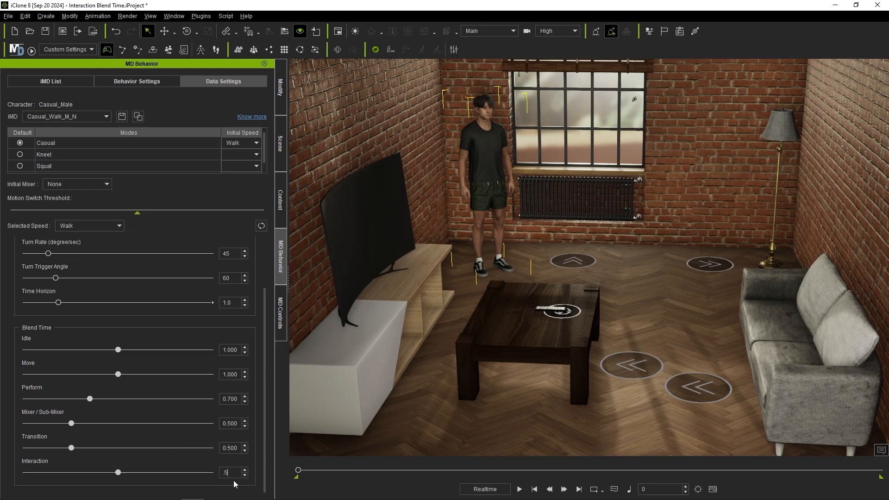
click(519, 489)
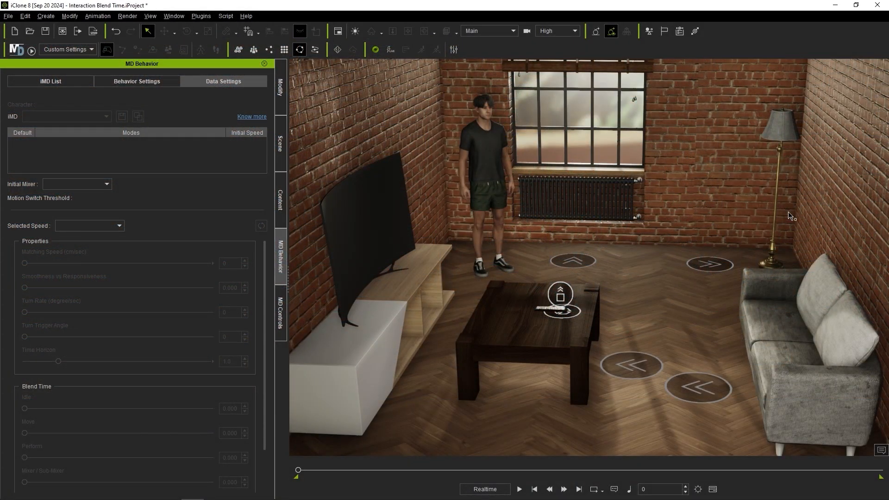
mouse_move(711, 267)
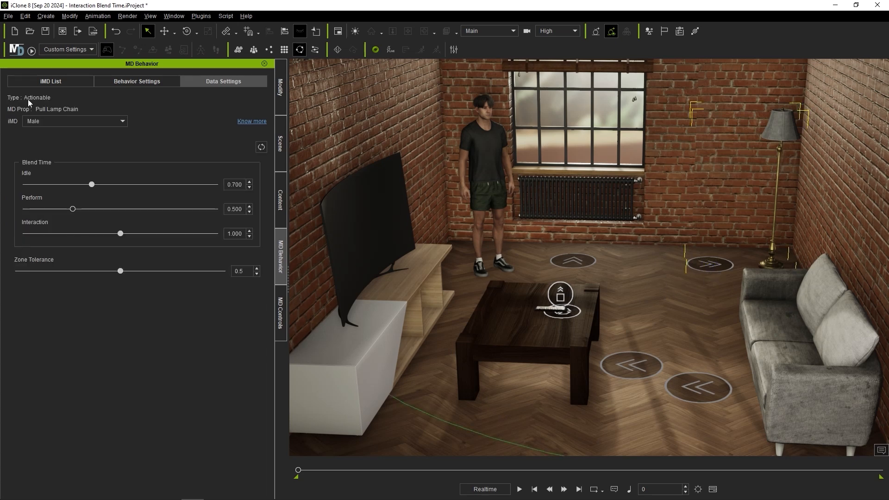
mouse_move(69, 104)
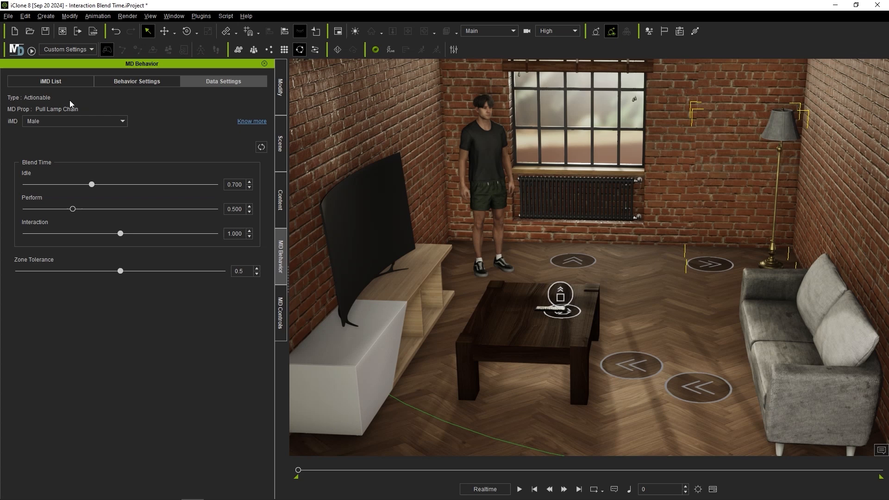
mouse_move(36, 271)
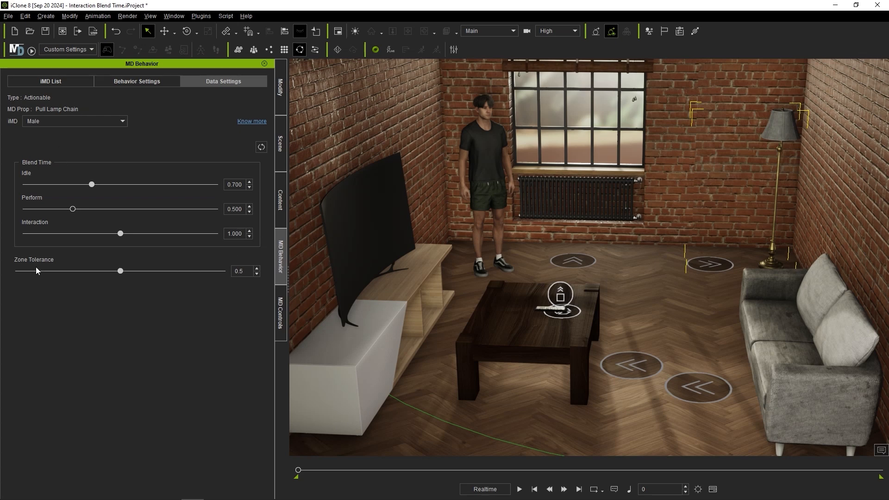
mouse_move(36, 182)
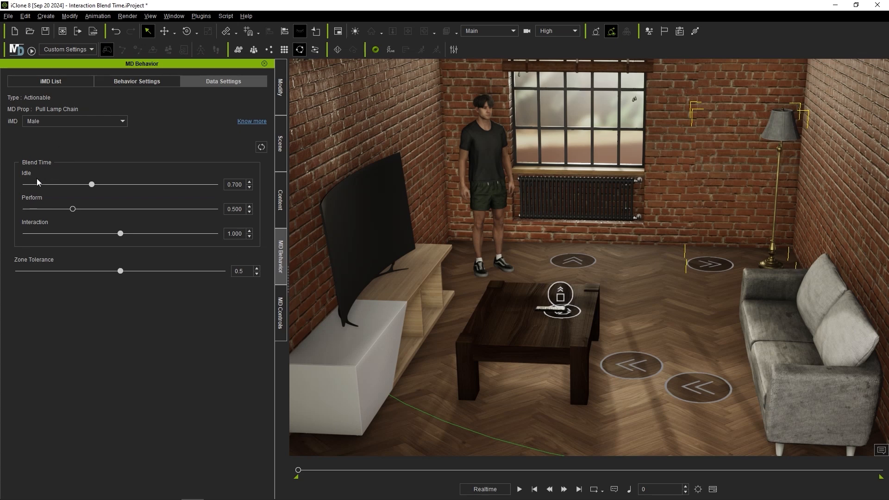
mouse_move(40, 232)
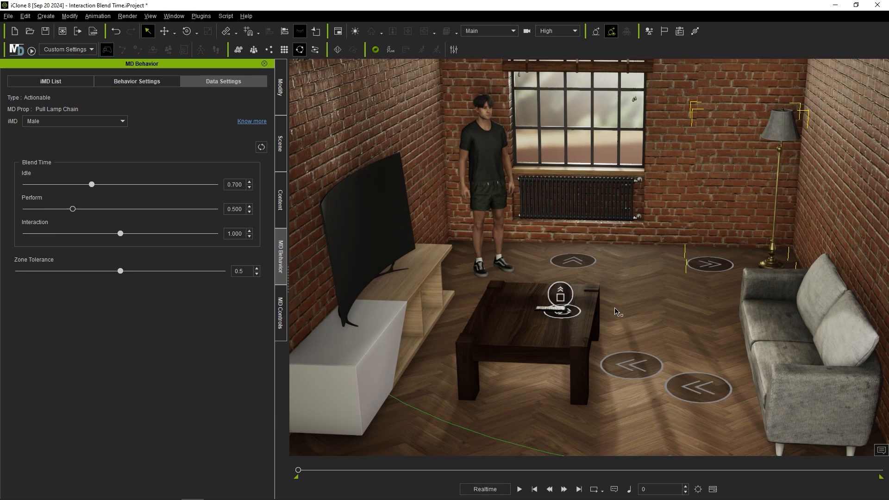
mouse_move(712, 387)
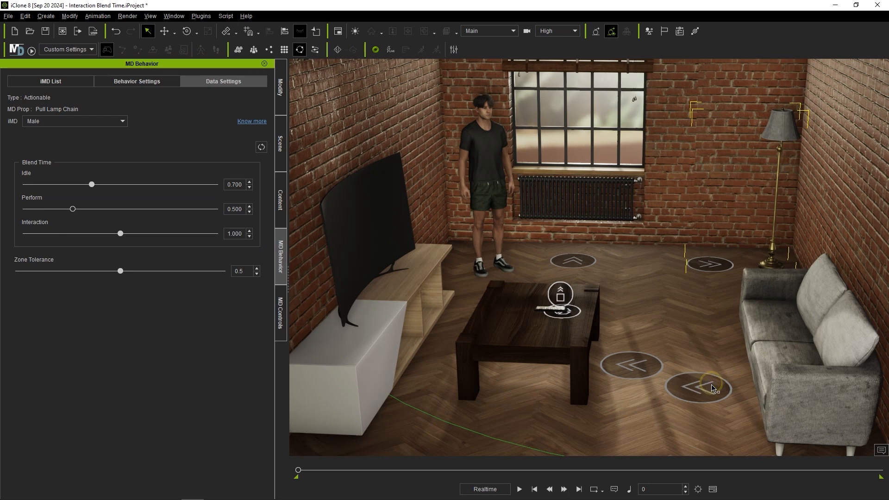
Step: Select the sofa's MD prop in the viewport to show the Sit in Sofa data settings
click(697, 387)
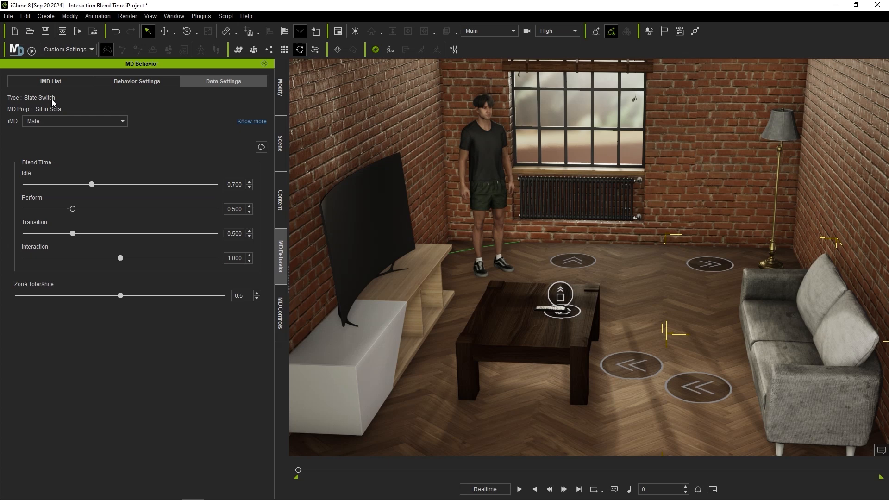
mouse_move(24, 206)
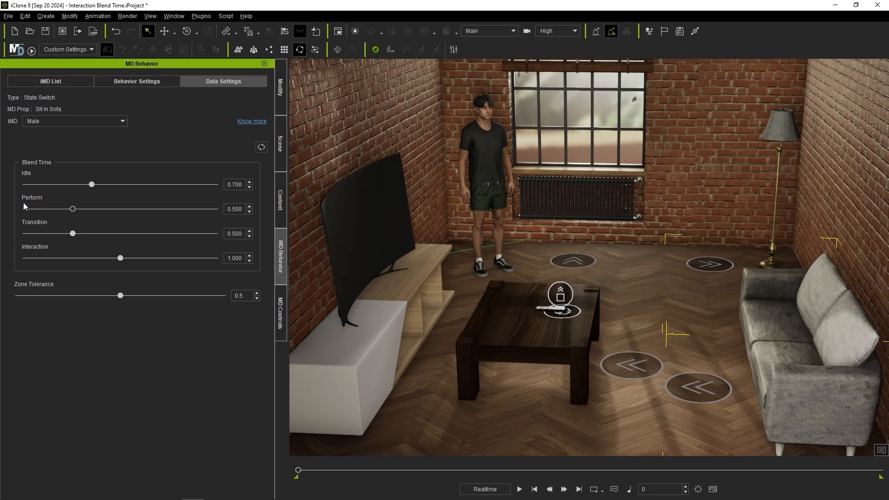
mouse_move(46, 243)
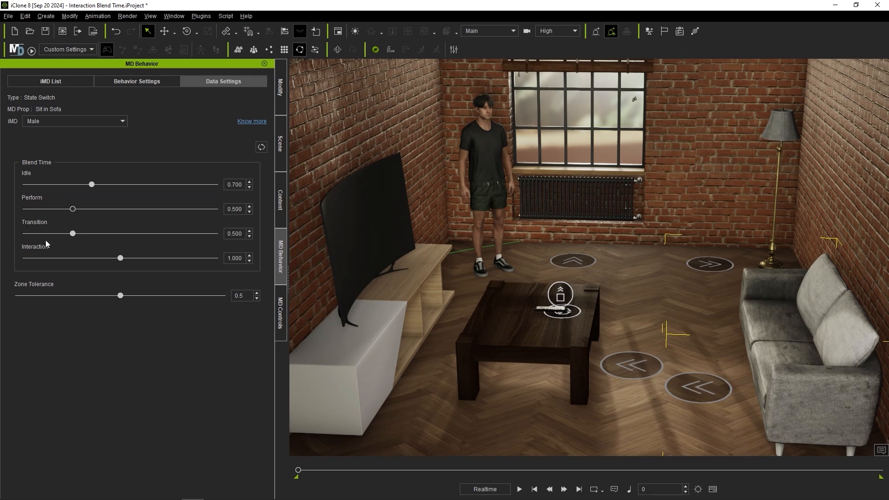
mouse_move(24, 255)
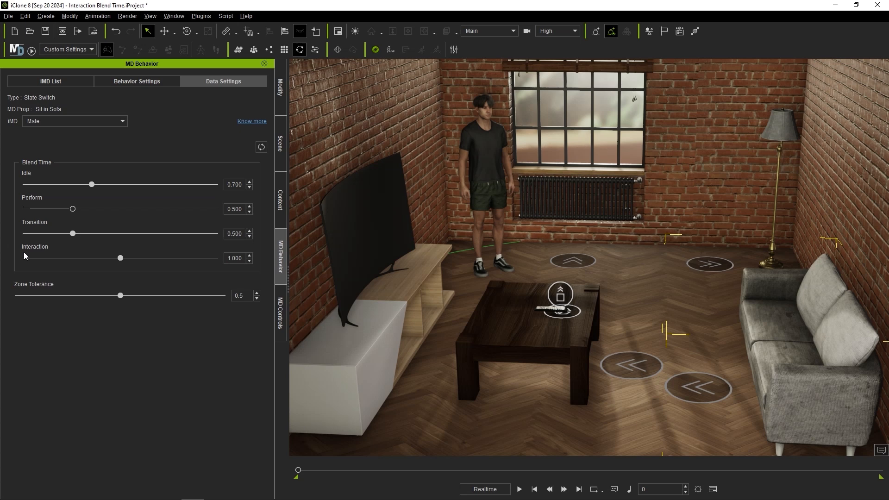
mouse_move(39, 233)
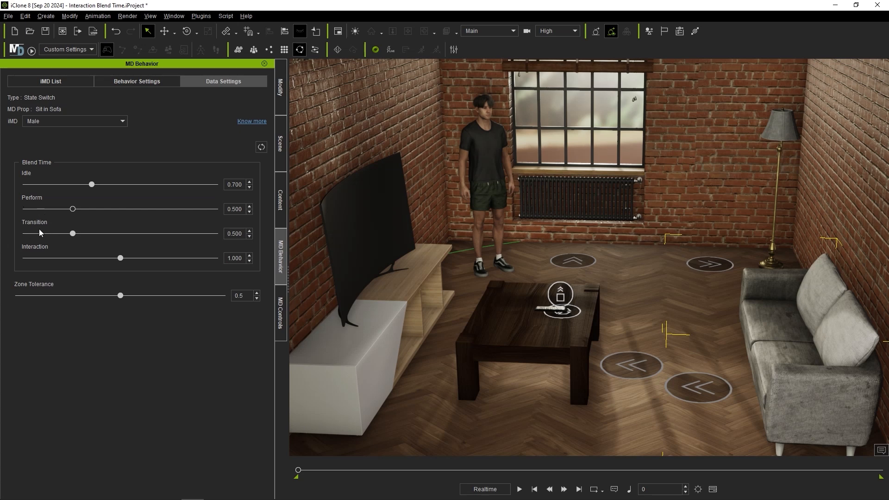
mouse_move(559, 293)
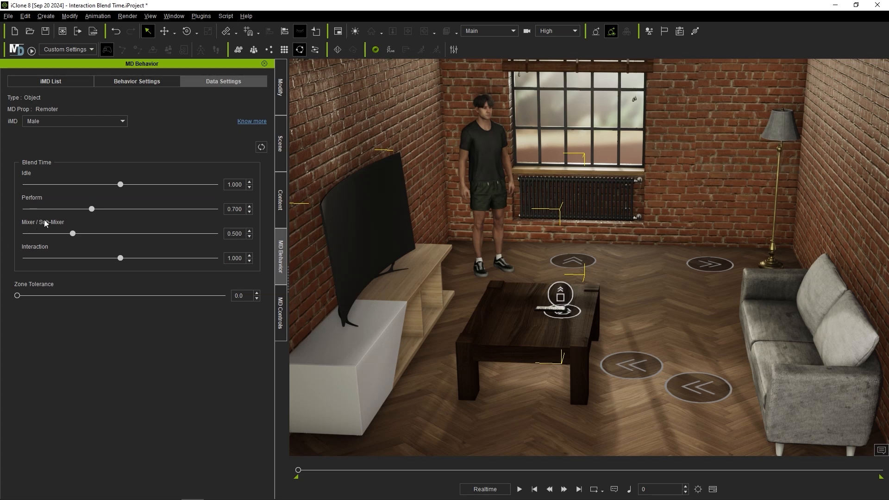
mouse_move(34, 238)
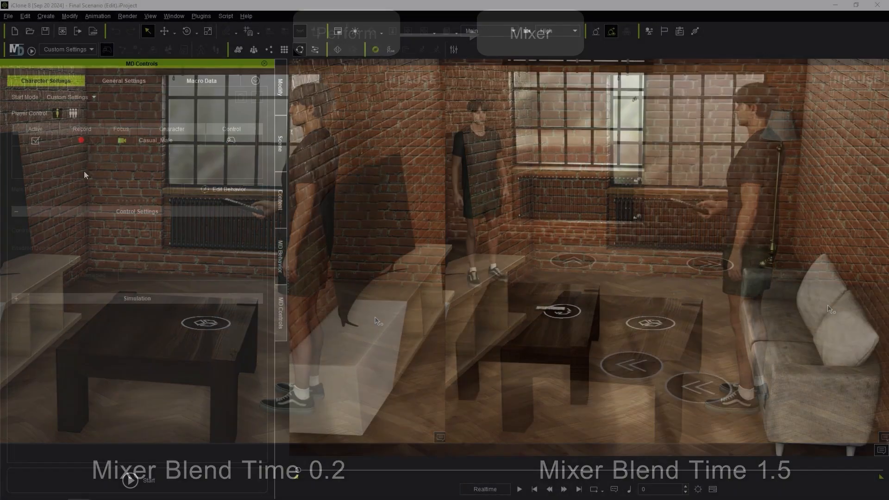
Step: Apply Motion Correction to the MotionDirector clip and select a key on the Reach L Foot track
right_click(165, 444)
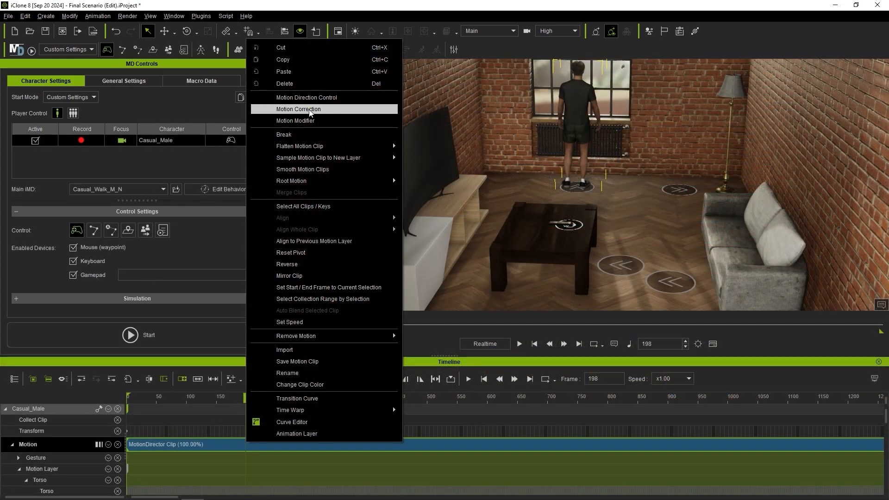
click(298, 110)
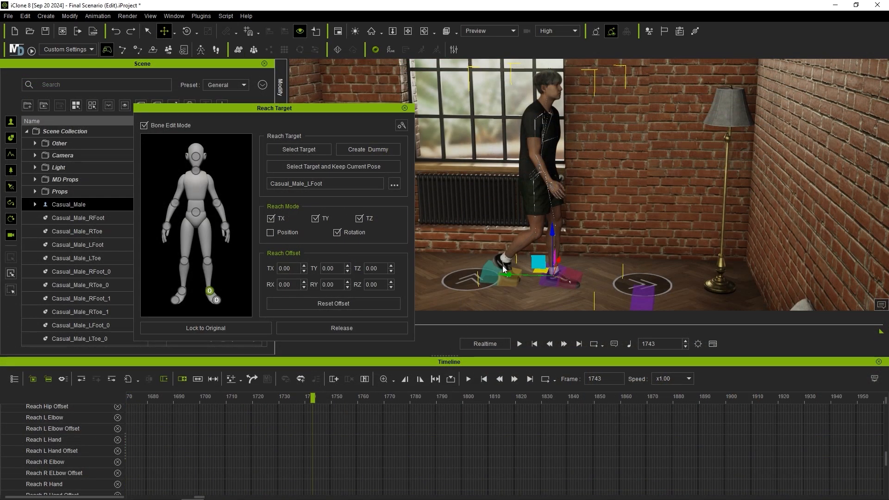
click(274, 396)
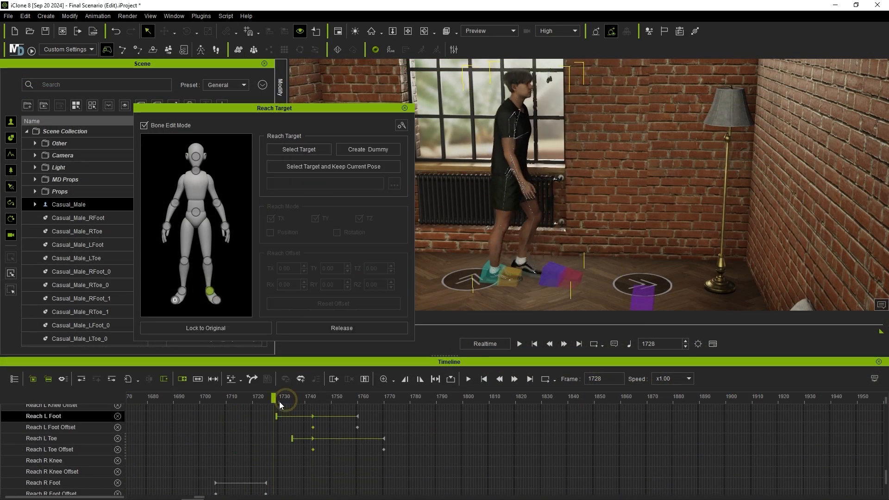